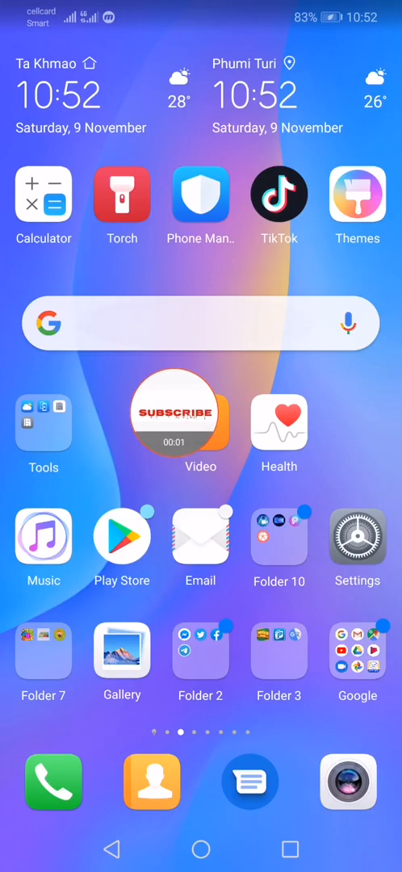
Search Play Store for 'pho' and pick the Phonto - Text on Photos suggestion
click(200, 323)
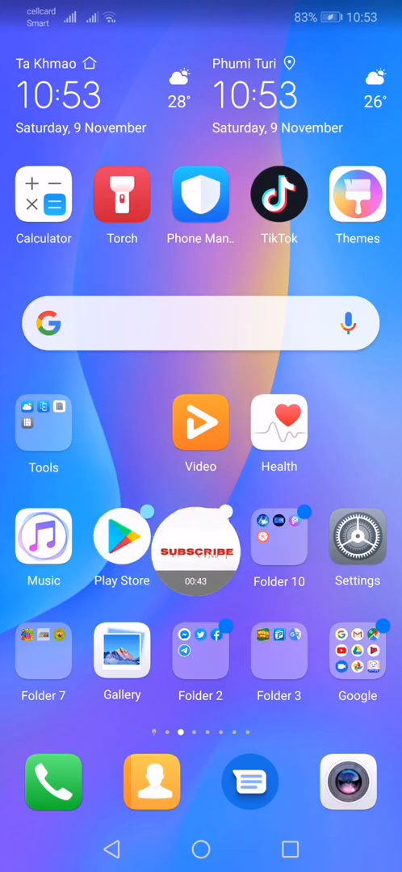
click(122, 534)
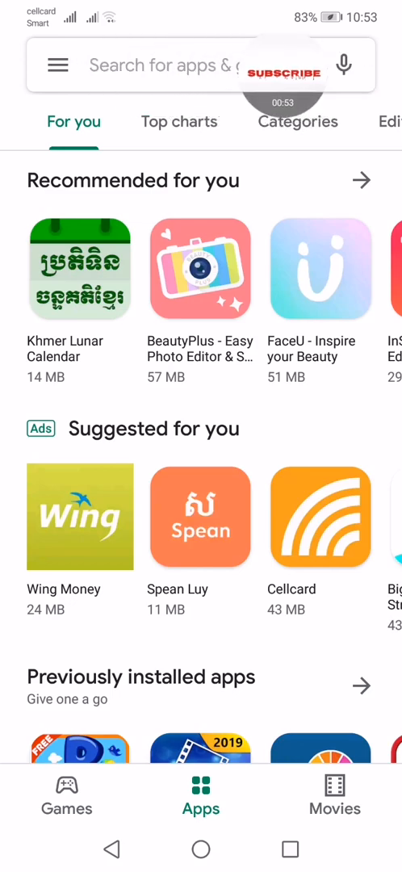
click(170, 64)
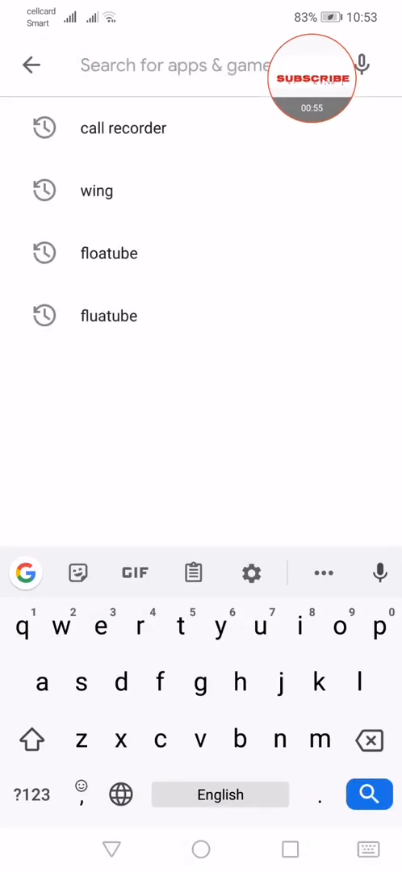
click(161, 65)
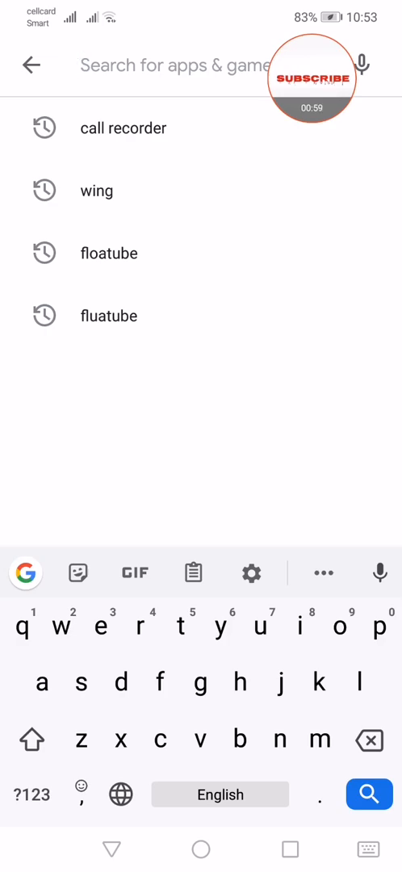
text(phonto)
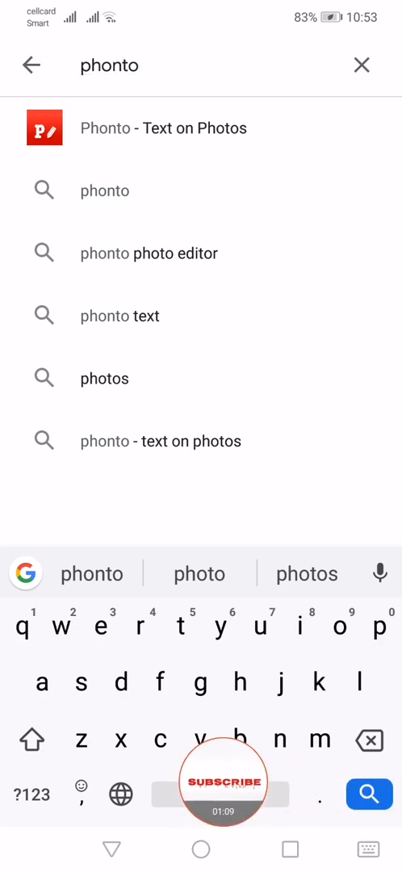
click(164, 128)
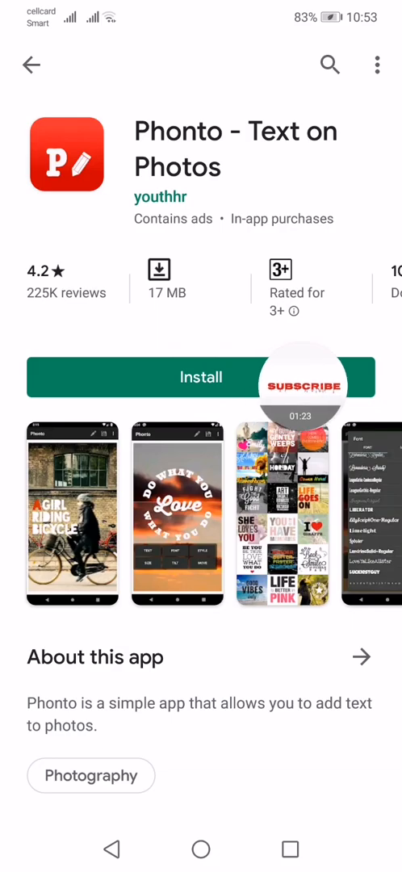
Install Phonto from its store page and return to the home screen
click(200, 378)
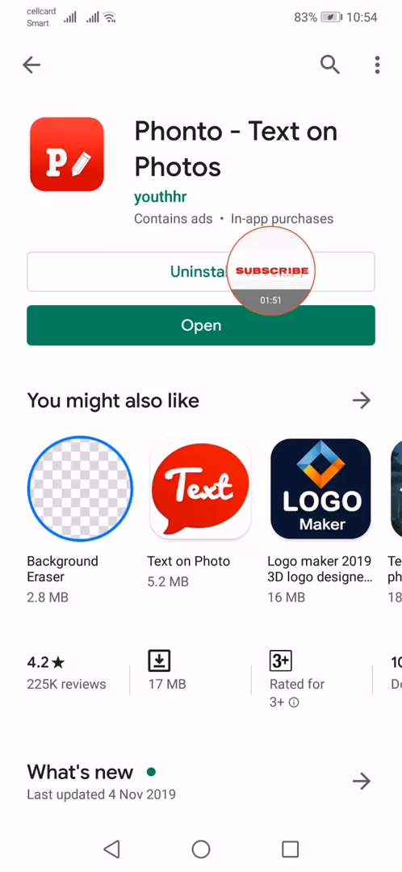
click(31, 65)
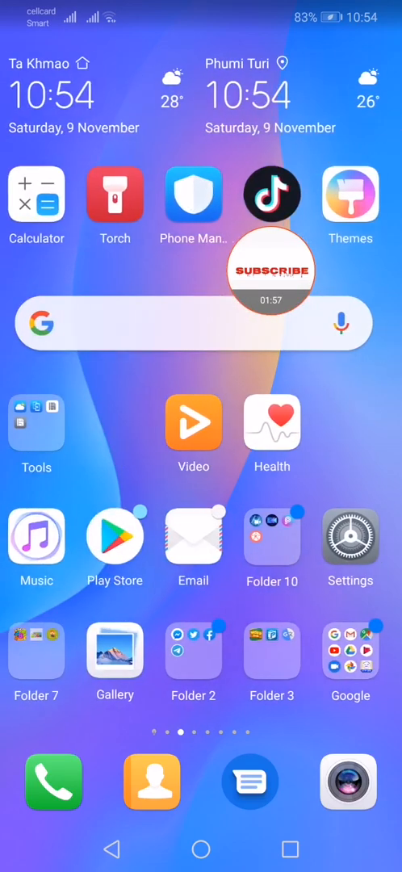
Launch Phonto from the next home page, allow photo access, and start loading an image
scroll(left, 3)
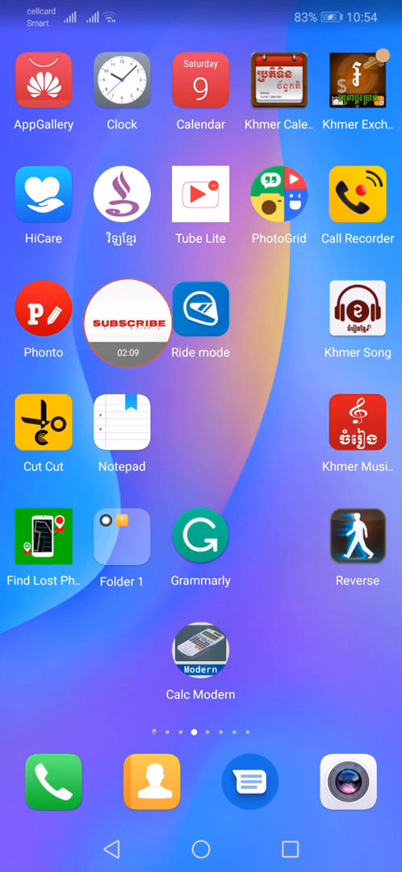
click(44, 308)
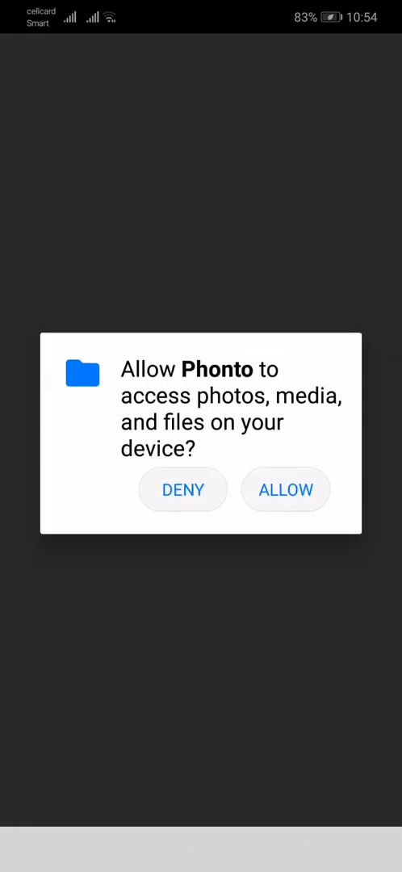
click(284, 489)
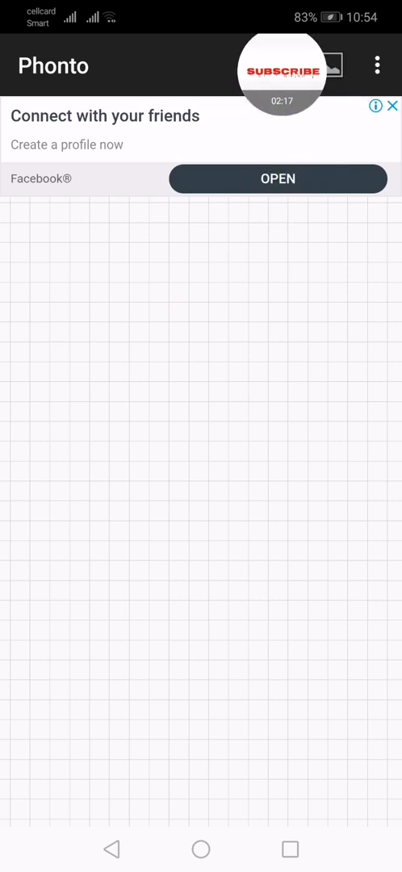
click(324, 63)
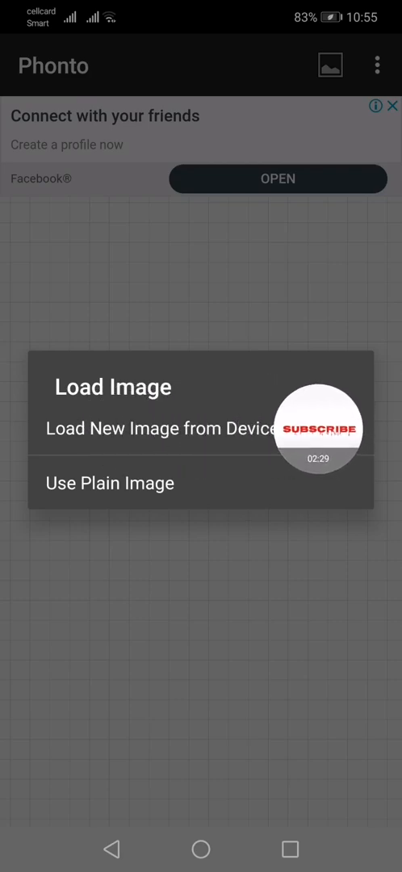
Load the crocodile photo from the device's Recents into Phonto
click(161, 430)
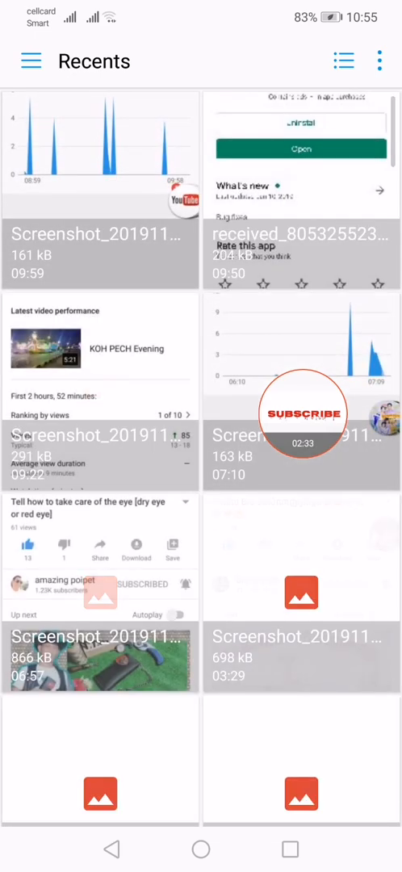
scroll(down, 3)
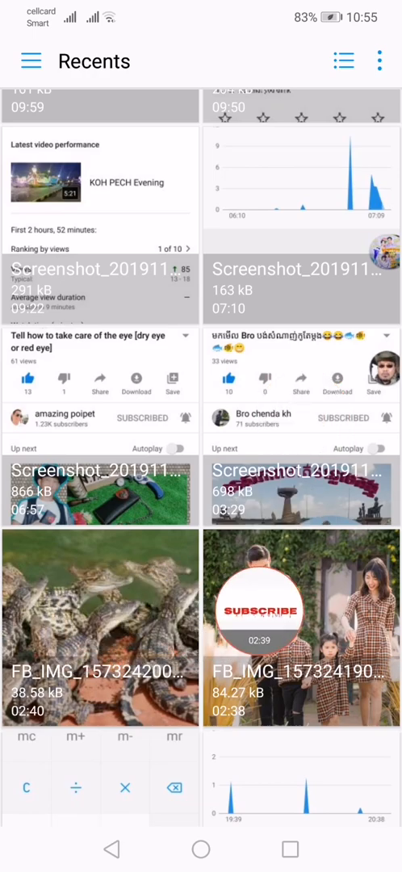
click(97, 633)
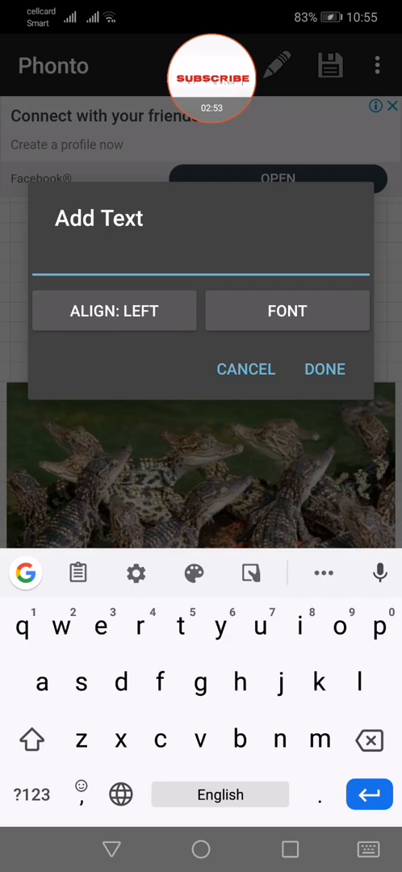
Enter the caption 'What this Animals?' in the Add Text dialog and confirm it
text(Gro)
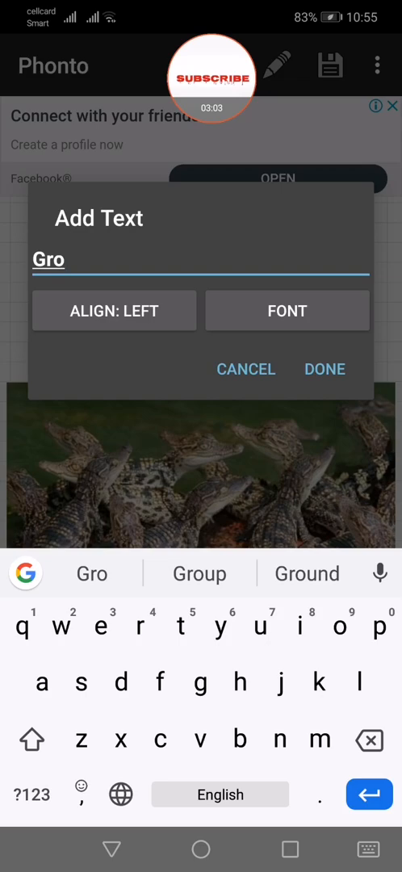
text(go)
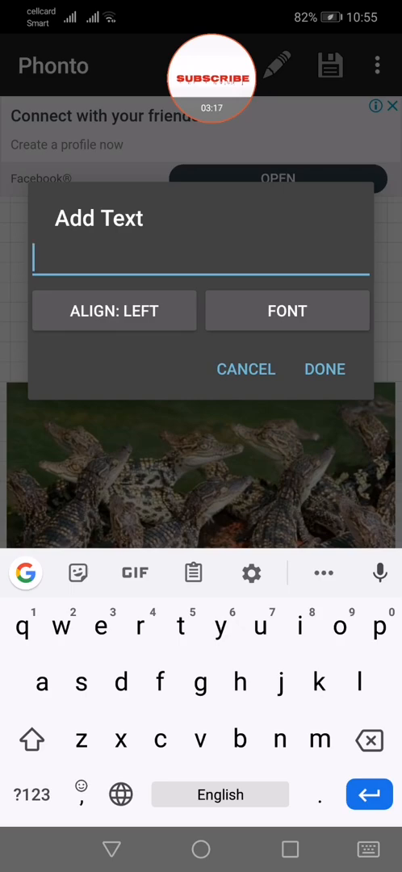
click(33, 740)
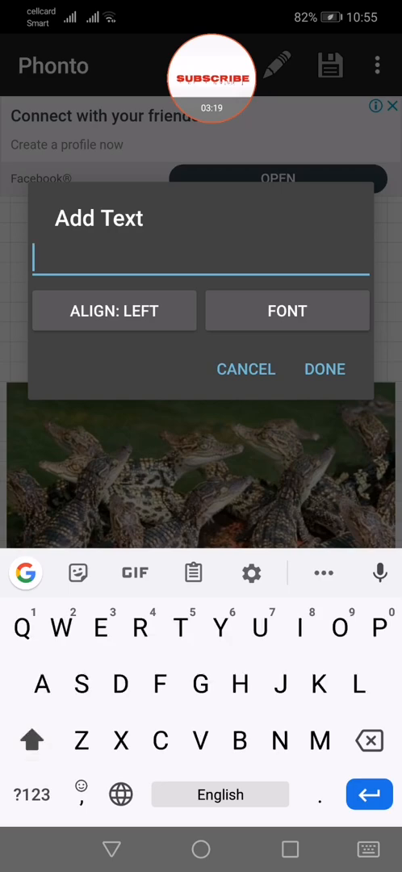
text(What)
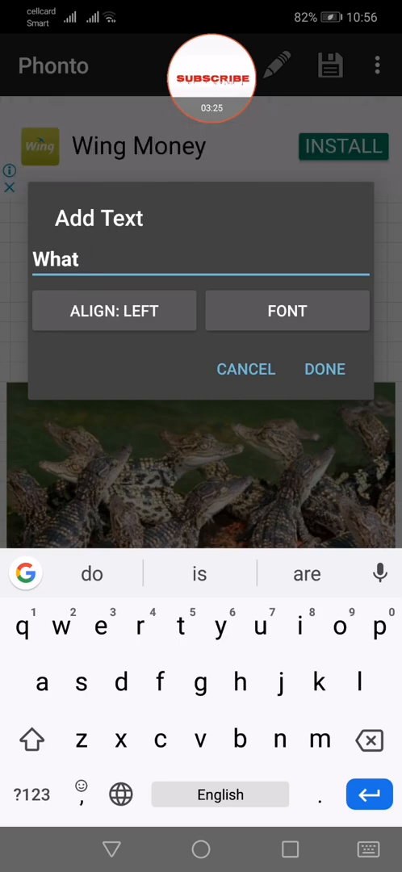
text(this)
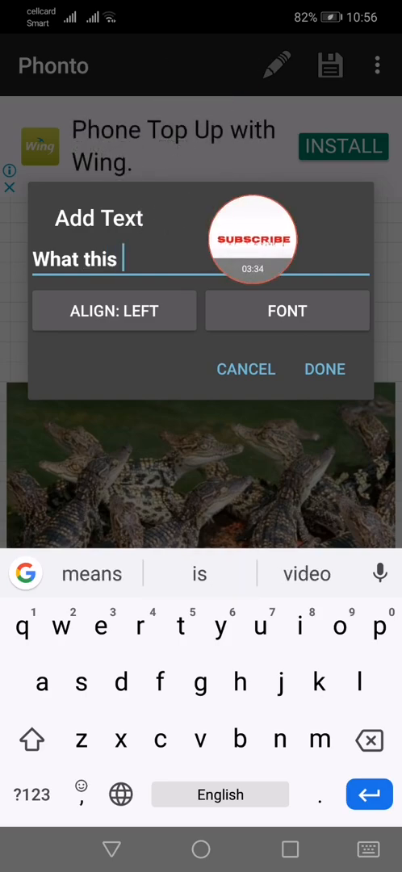
text(A)
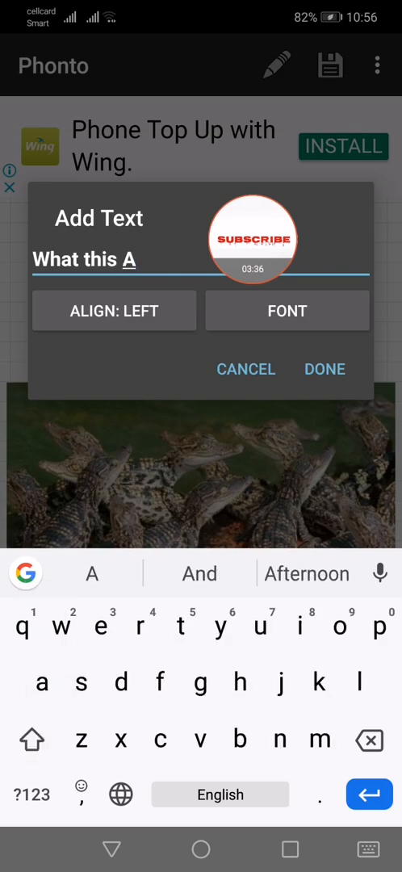
text(nimals?)
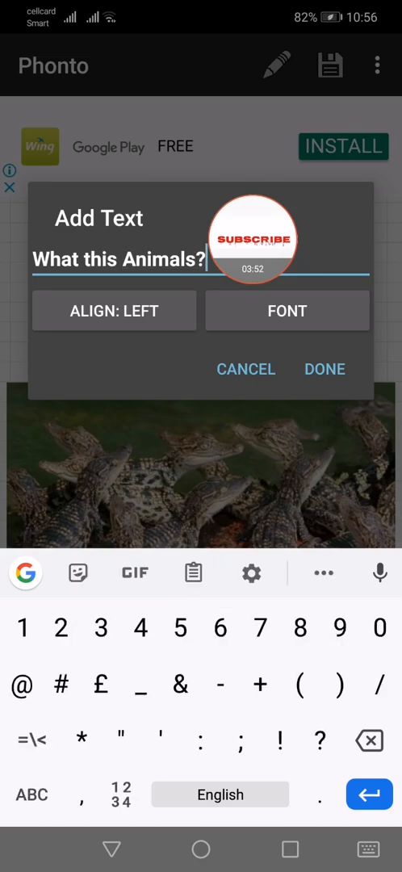
click(323, 369)
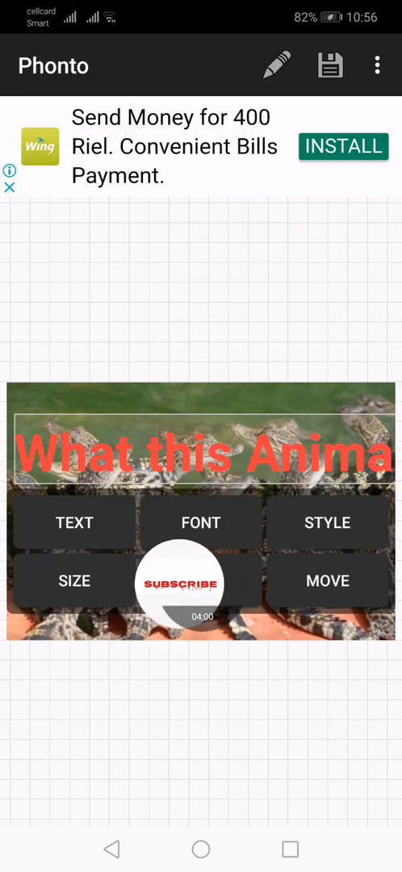
View the caption size setting at 50, then move to the caption's font choices
click(74, 582)
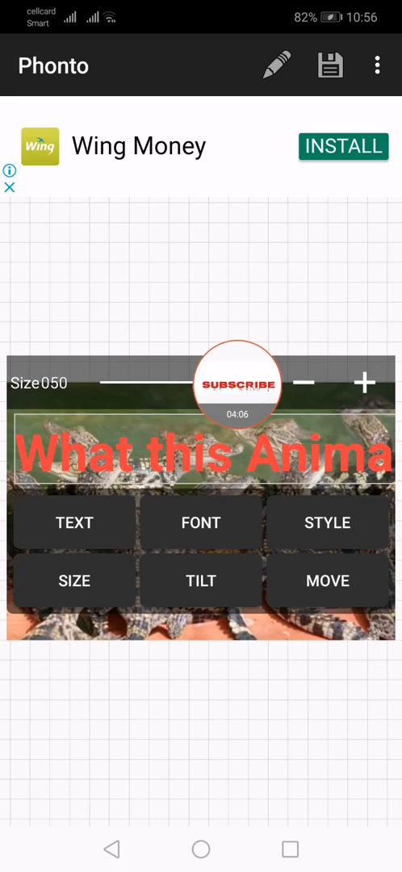
click(365, 381)
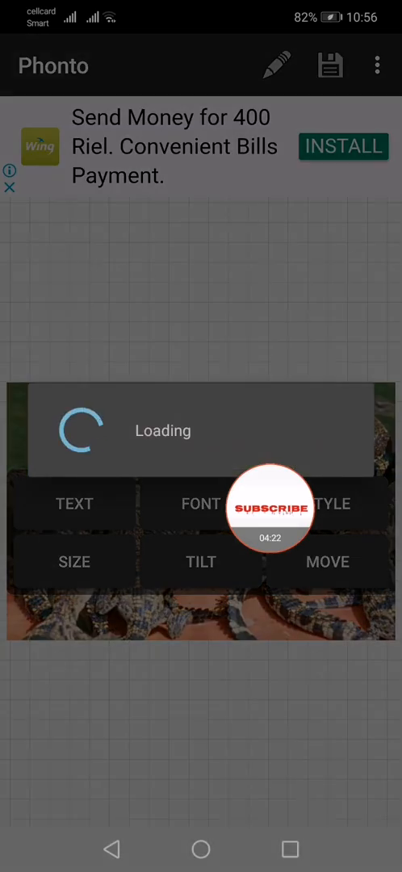
Scroll through the font list looking for a script font for the caption
click(200, 504)
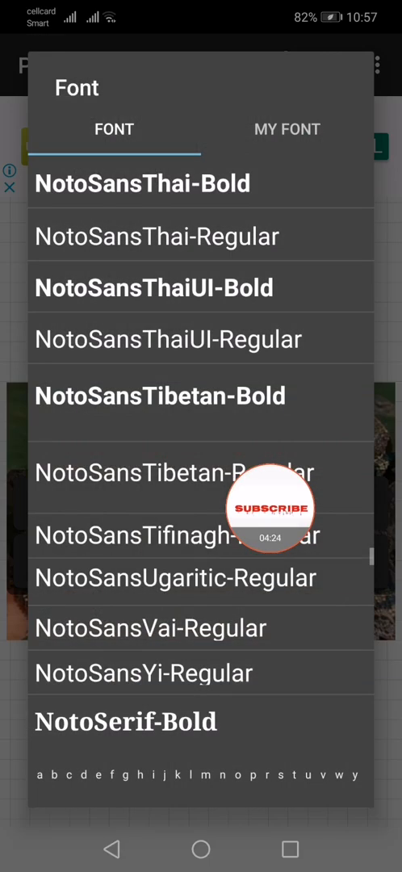
scroll(down, 3)
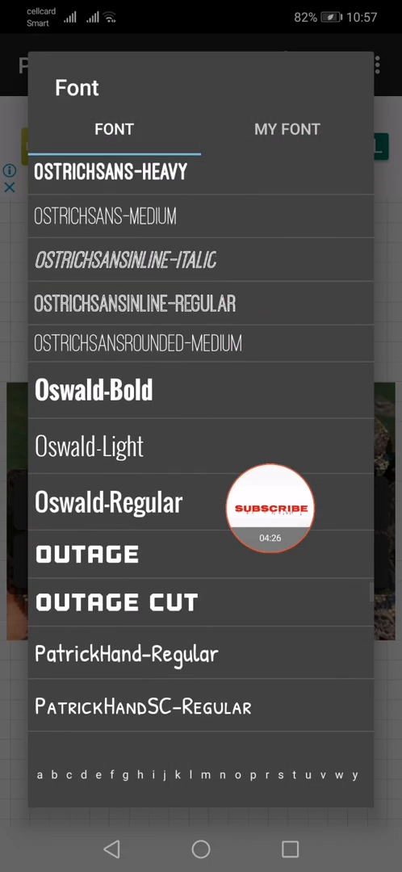
scroll(down, 3)
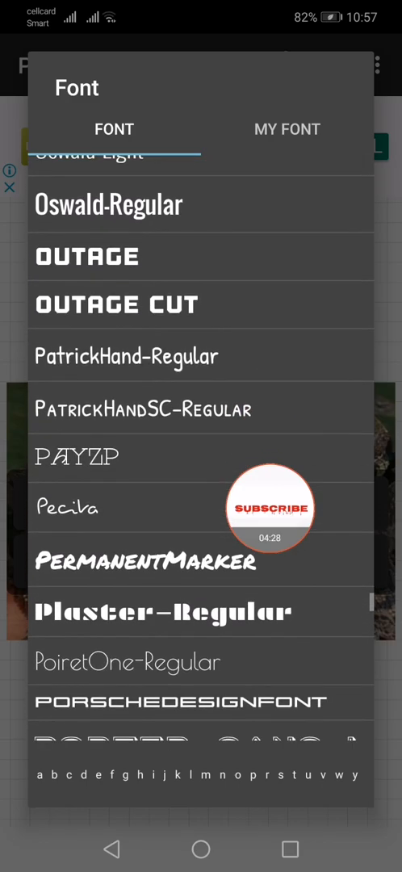
scroll(down, 3)
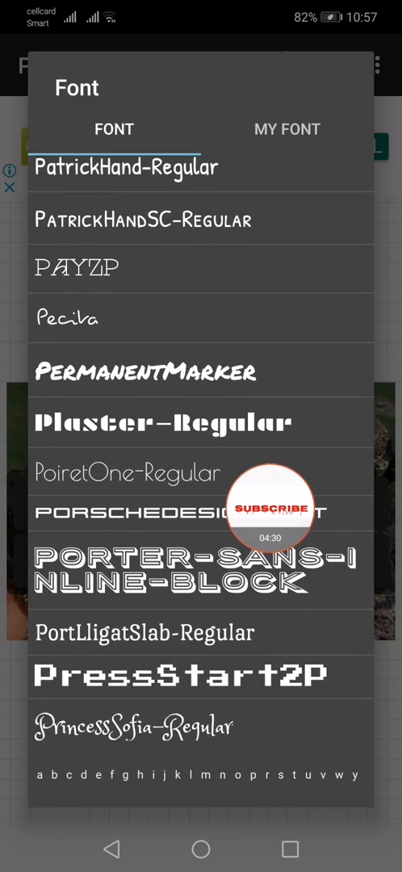
scroll(down, 3)
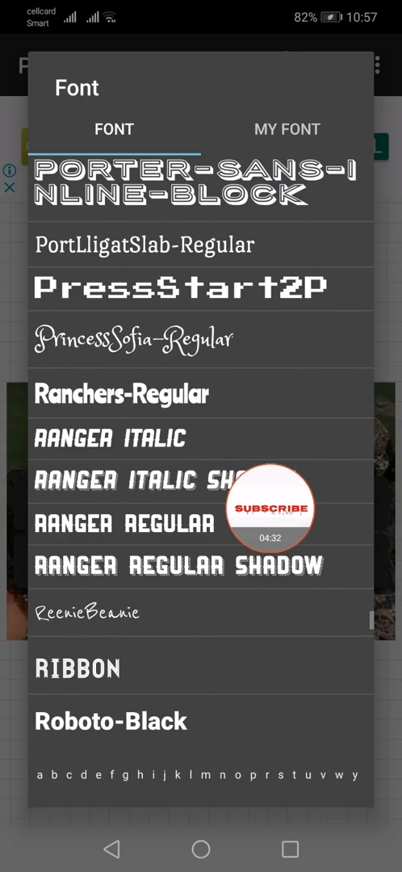
scroll(down, 3)
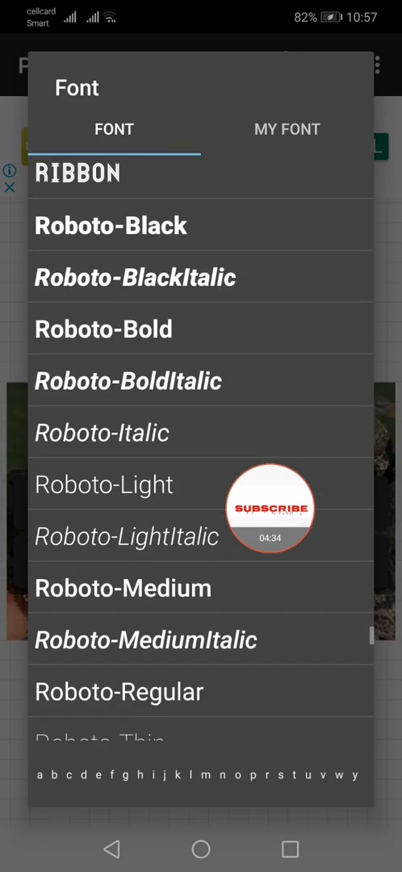
scroll(down, 3)
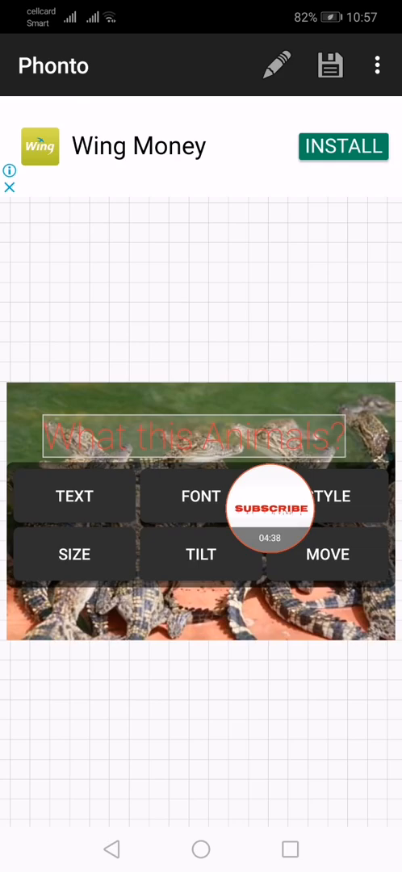
Reopen the font list and scroll further to choose a script font such as ThirstyRough
click(200, 496)
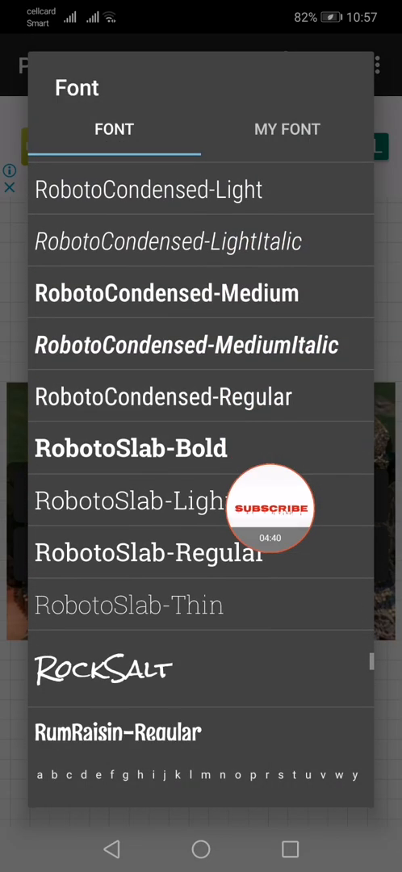
scroll(down, 3)
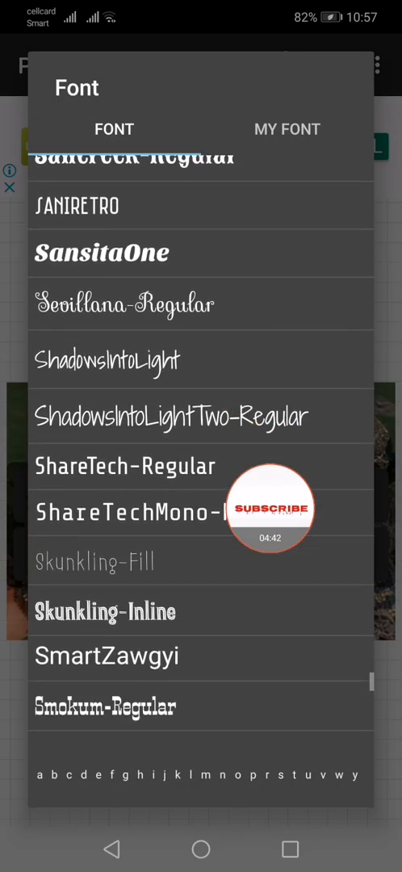
scroll(down, 3)
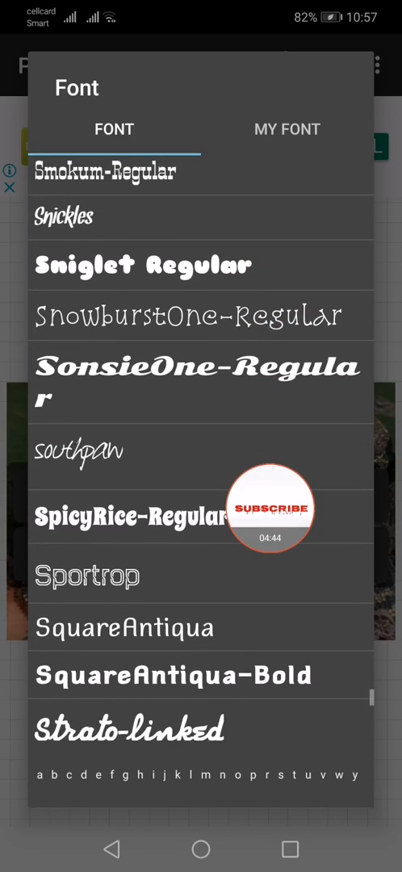
scroll(down, 3)
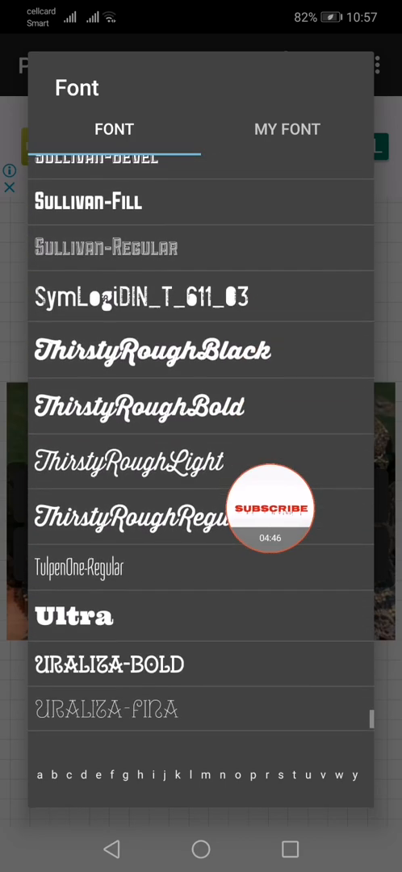
scroll(down, 3)
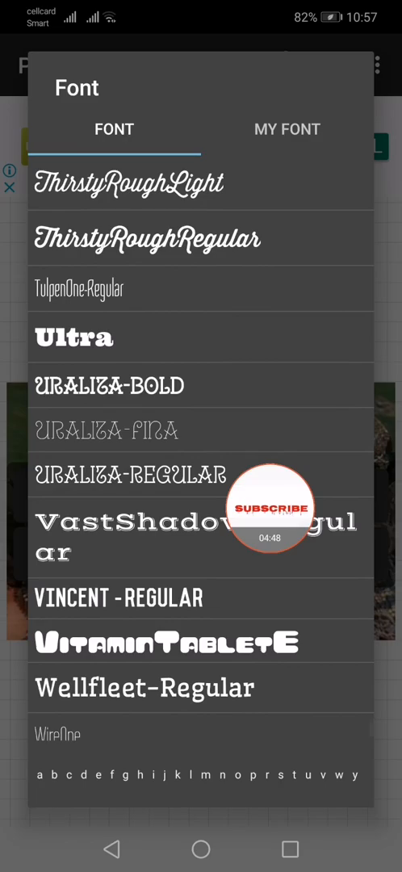
scroll(down, 3)
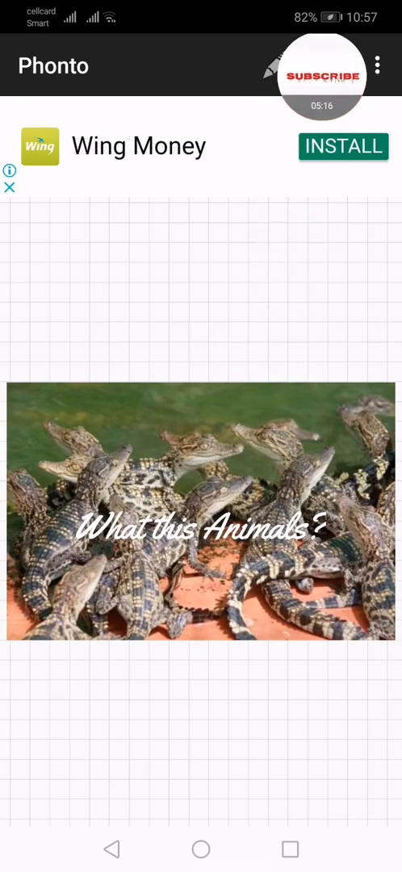
Save the captioned crocodile image, dismiss the advert, and return to the home screen
click(326, 66)
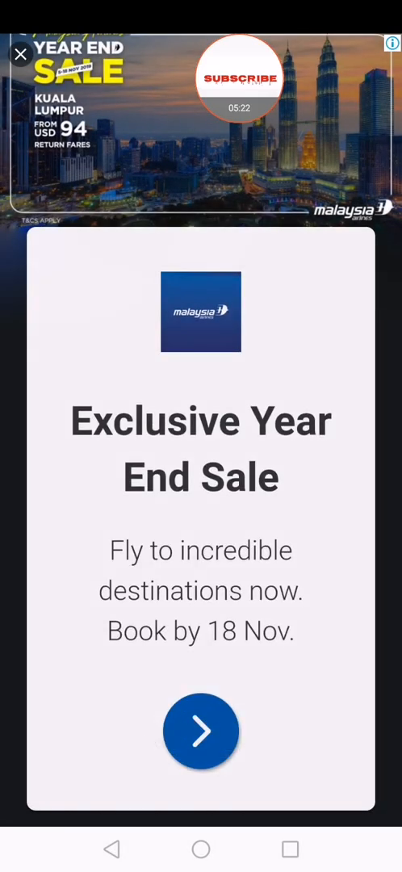
click(19, 55)
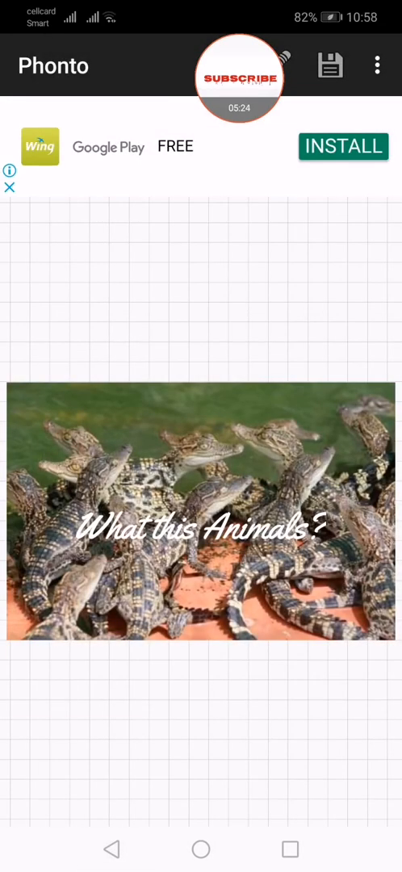
click(201, 850)
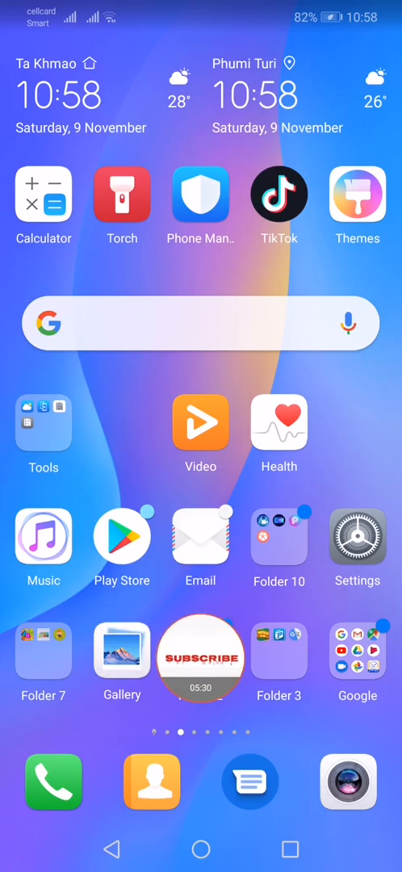
Open Gallery's All photos album and view the saved captioned crocodile picture
click(121, 654)
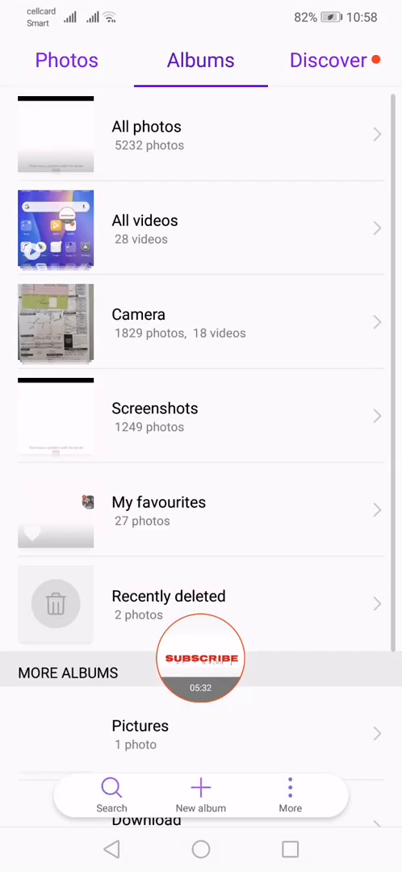
click(145, 135)
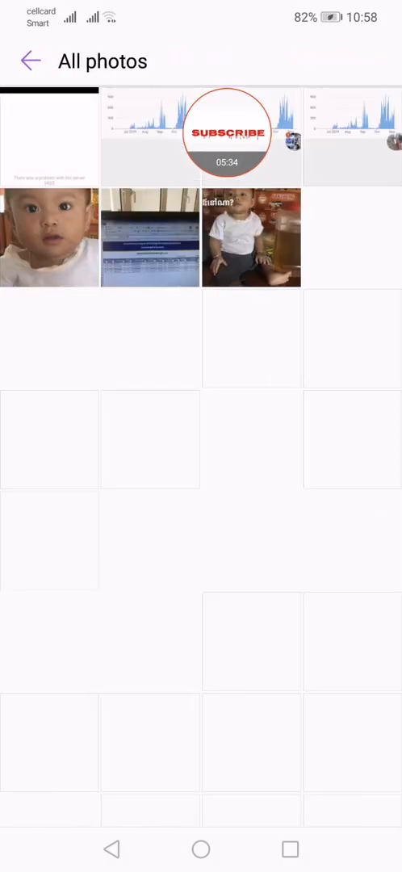
click(226, 133)
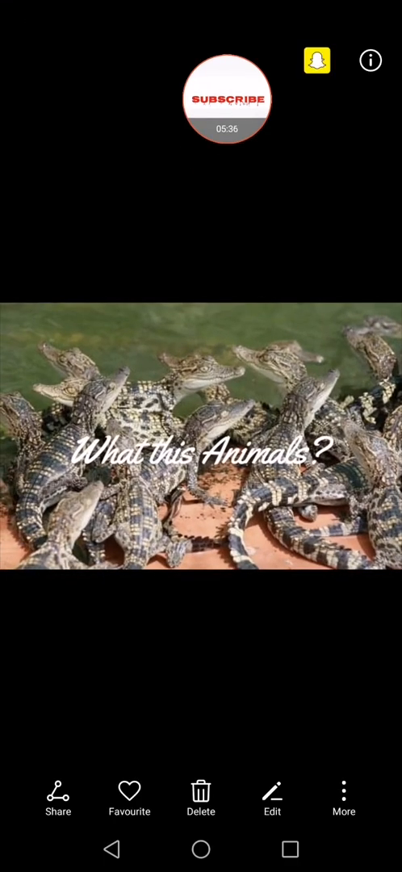